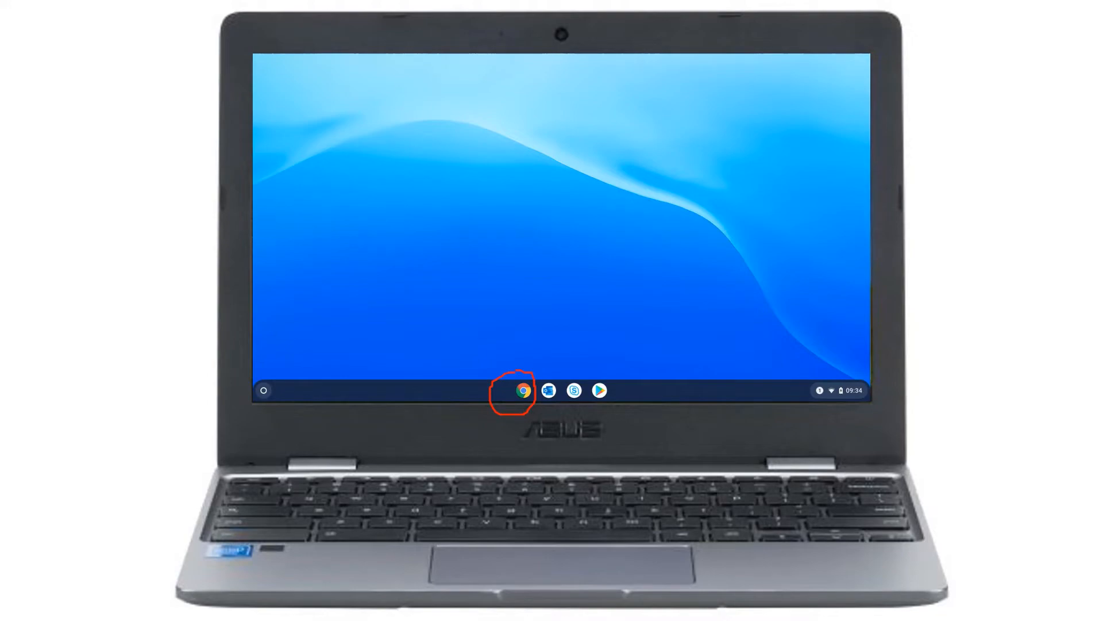
Launch Google Chrome from the ChromeOS shelf
{"action": "left_click", "coordinate": [520, 391]}
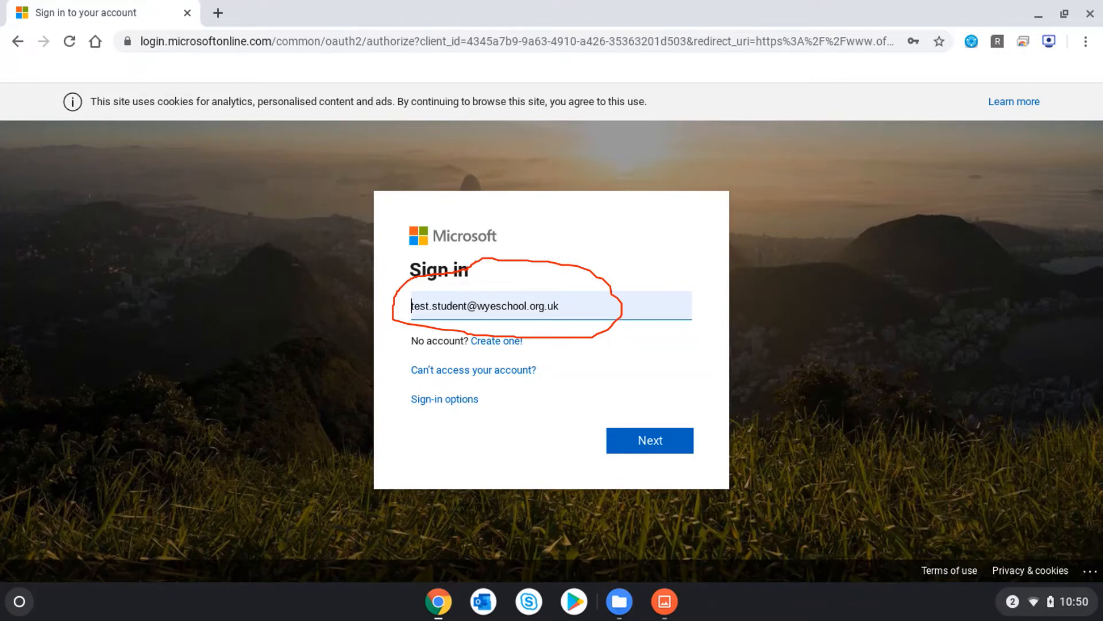
Submit the school account email on the Microsoft 365 sign-in page
{"action": "left_click", "coordinate": [649, 439]}
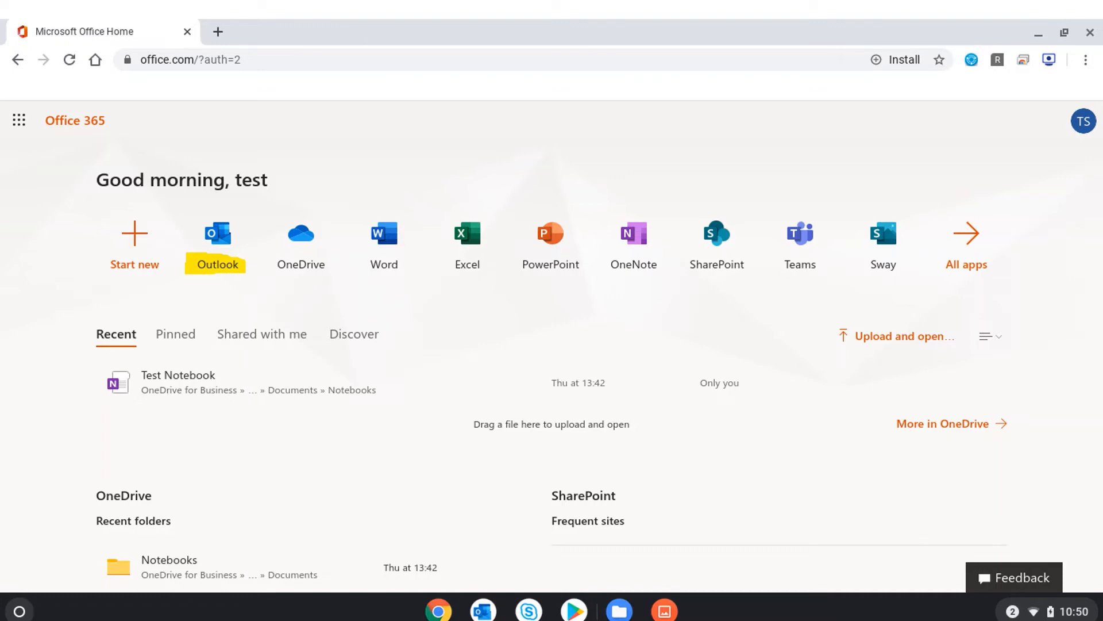
{"action": "mouse_move", "coordinate": [300, 265]}
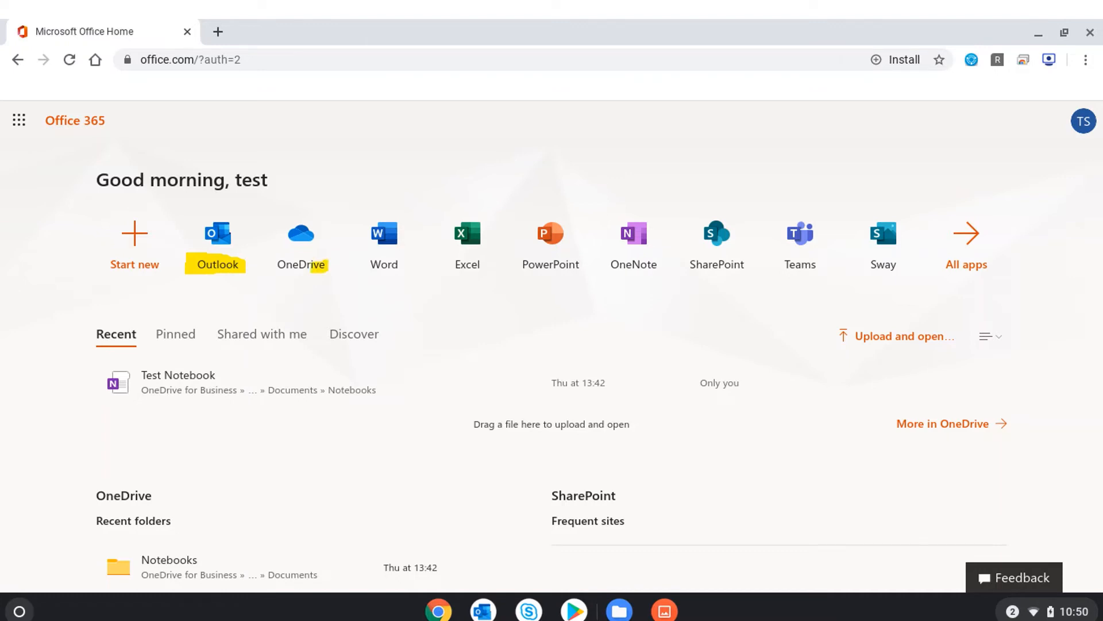